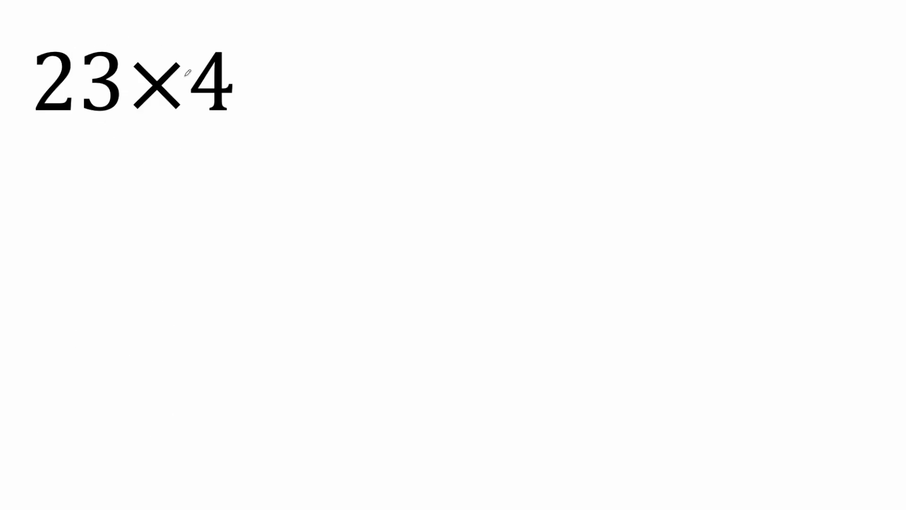
- Draw a red arrow after 23×4 leading to 46 with a bracket underneath
{"action": "left_click_drag", "start_coordinate": [245, 84], "coordinate": [315, 75]}
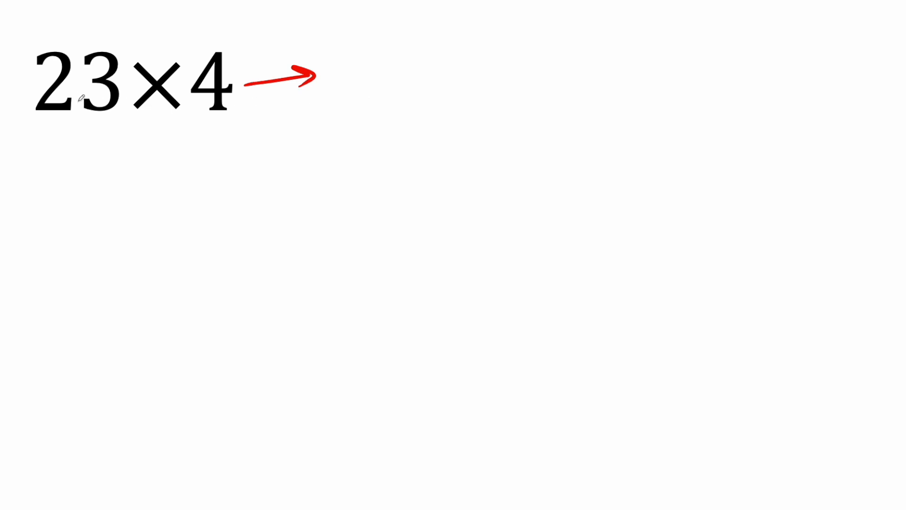
{"action": "mouse_move", "coordinate": [271, 37]}
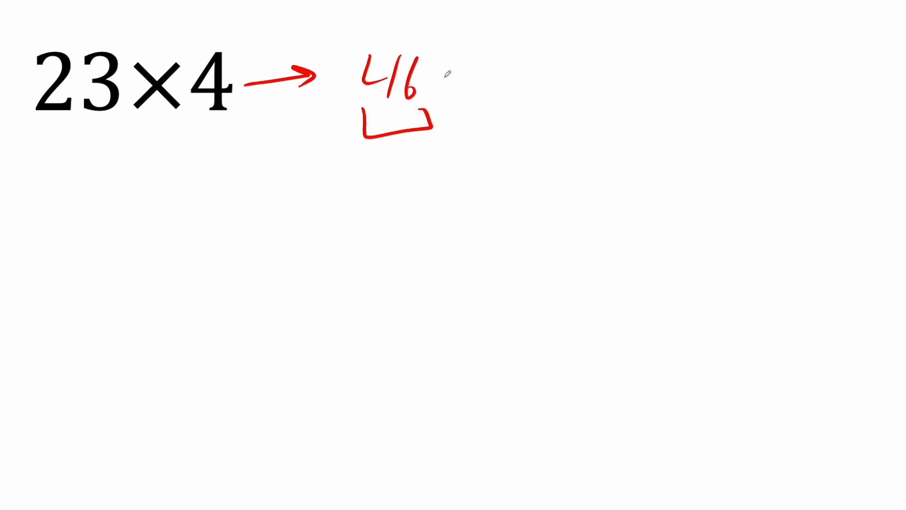
{"action": "left_click_drag", "start_coordinate": [442, 76], "coordinate": [508, 72]}
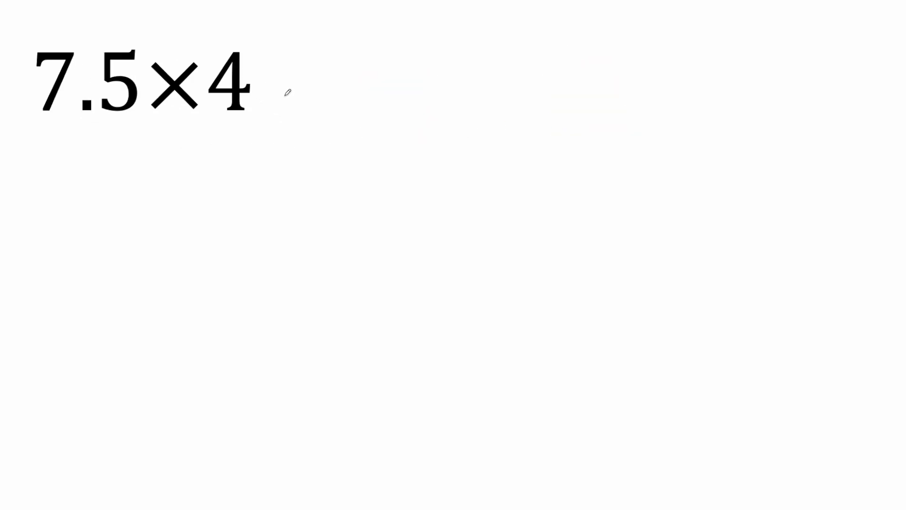
- Draw a red arrow after 7.5×4 leading to 15 with a bracket underneath
{"action": "left_click_drag", "start_coordinate": [275, 81], "coordinate": [340, 75]}
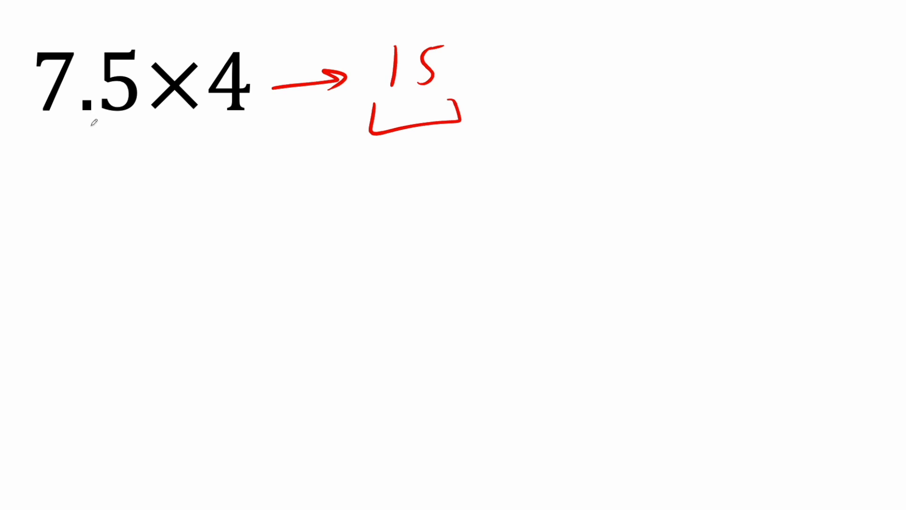
{"action": "mouse_move", "coordinate": [218, 87]}
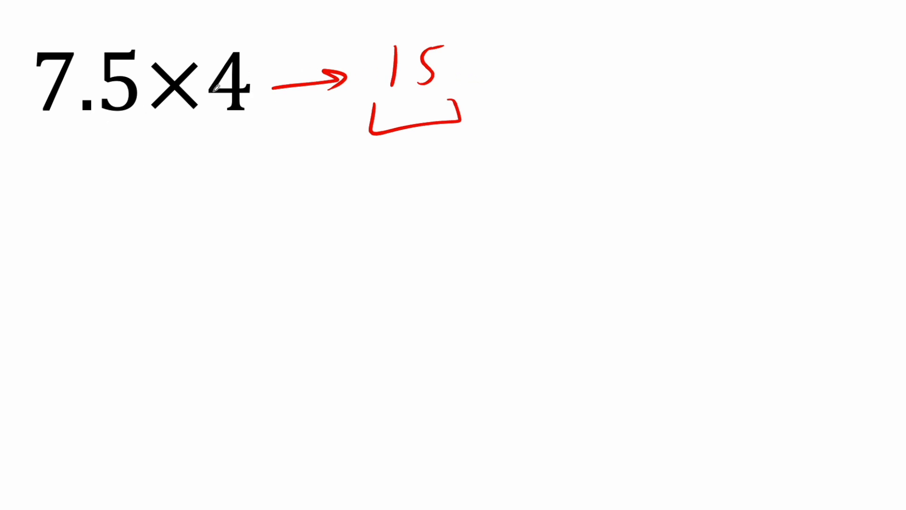
{"action": "left_click_drag", "start_coordinate": [494, 69], "coordinate": [552, 68]}
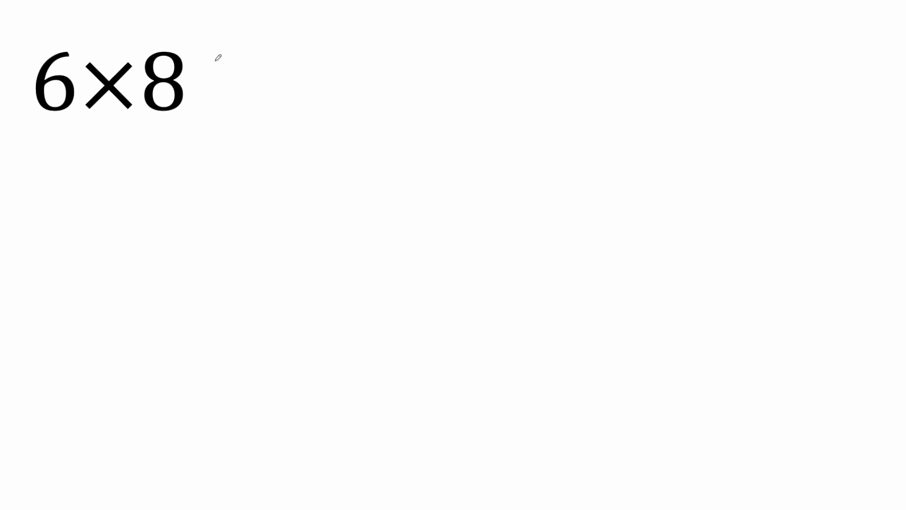
- Handwrite "6×" in red ink beneath the typed 6×8 problem
{"action": "left_click_drag", "start_coordinate": [55, 156], "coordinate": [104, 202]}
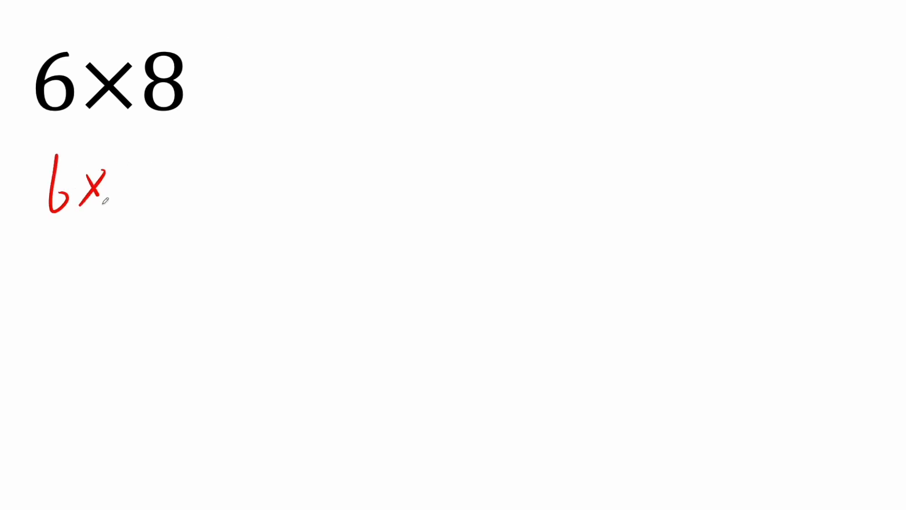